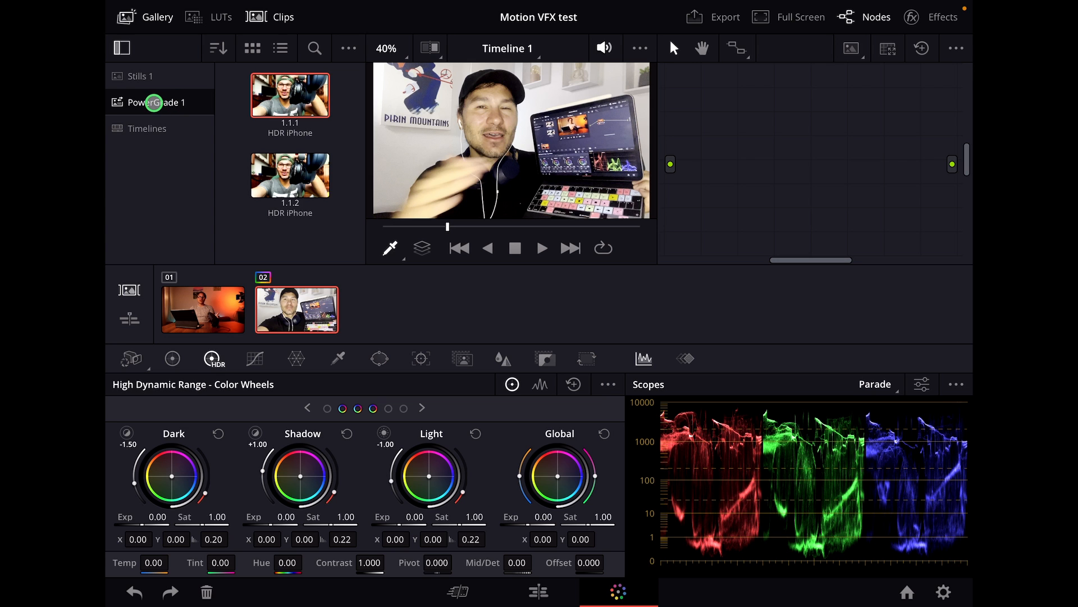
# Compare Stills 1 with PowerGrade 1 and select still 1.1.1, showing its four-node grade
pyautogui.click(140, 76)
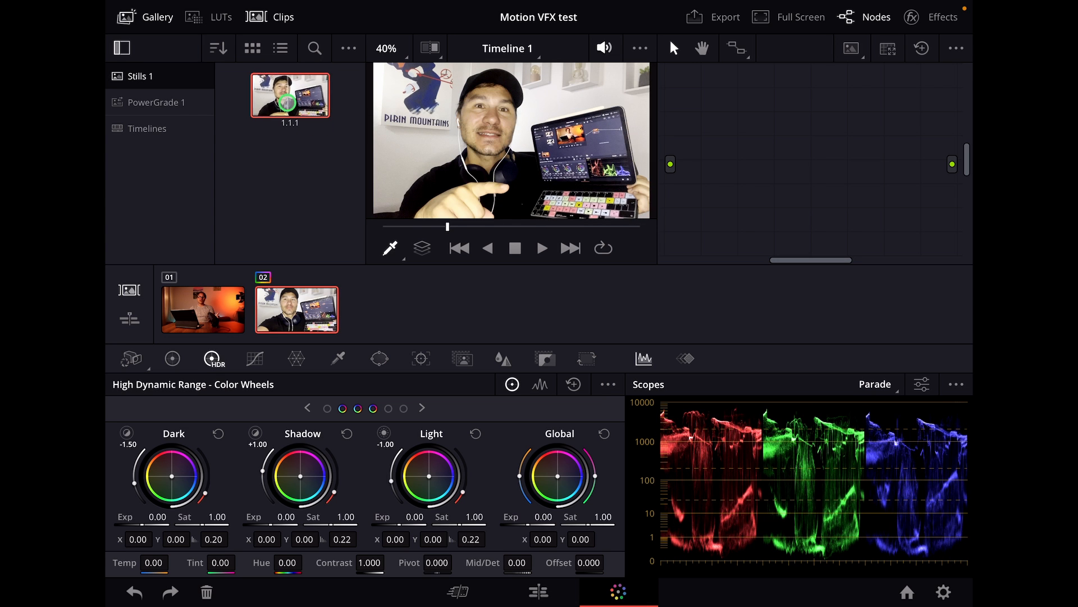
pyautogui.click(153, 102)
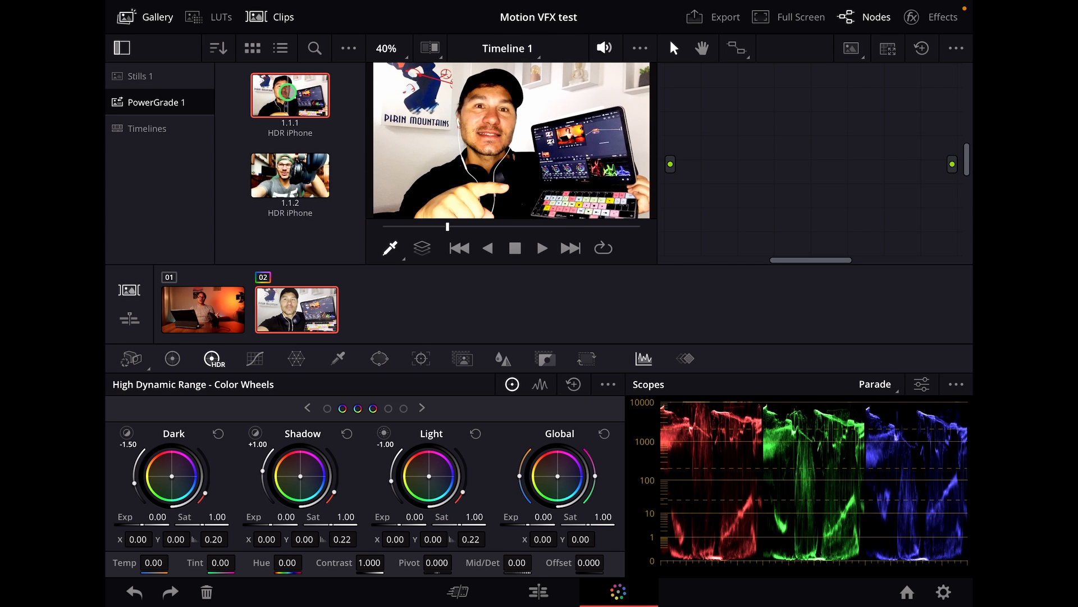
pyautogui.click(290, 175)
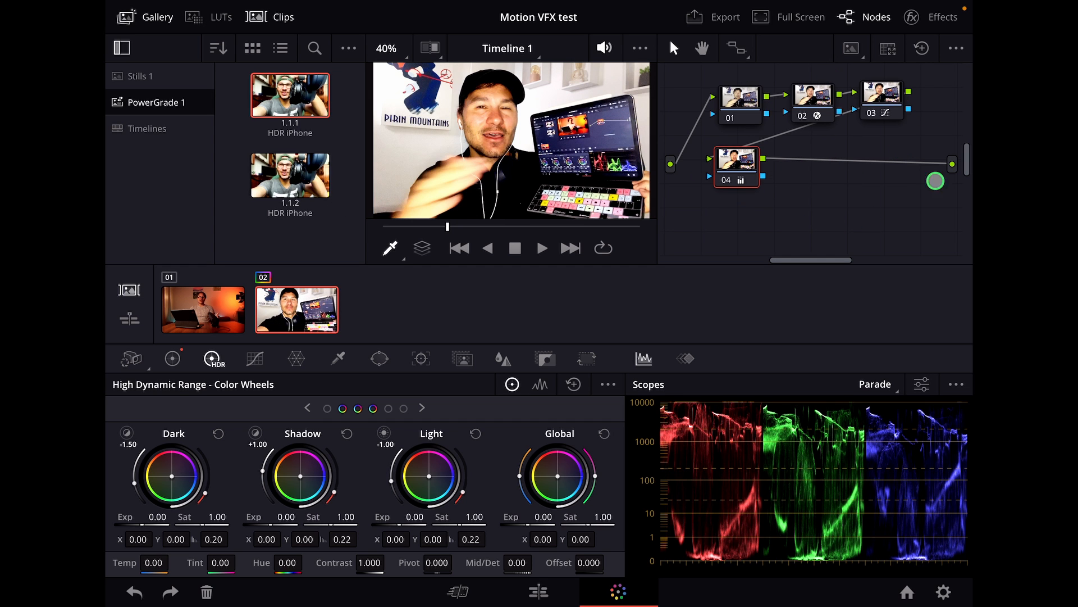
pyautogui.click(865, 94)
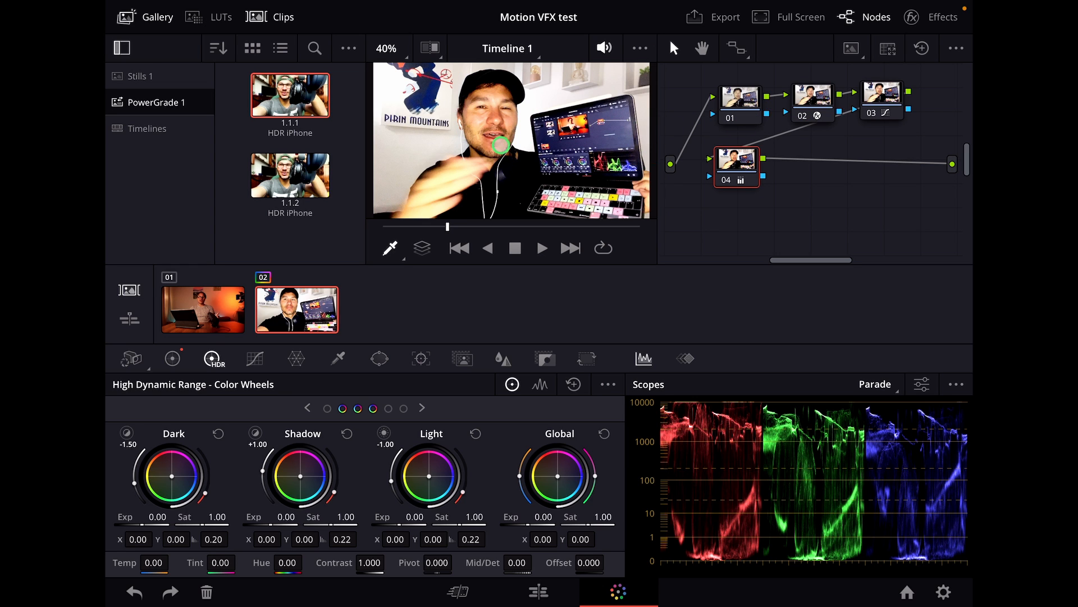
pyautogui.moveTo(289, 205)
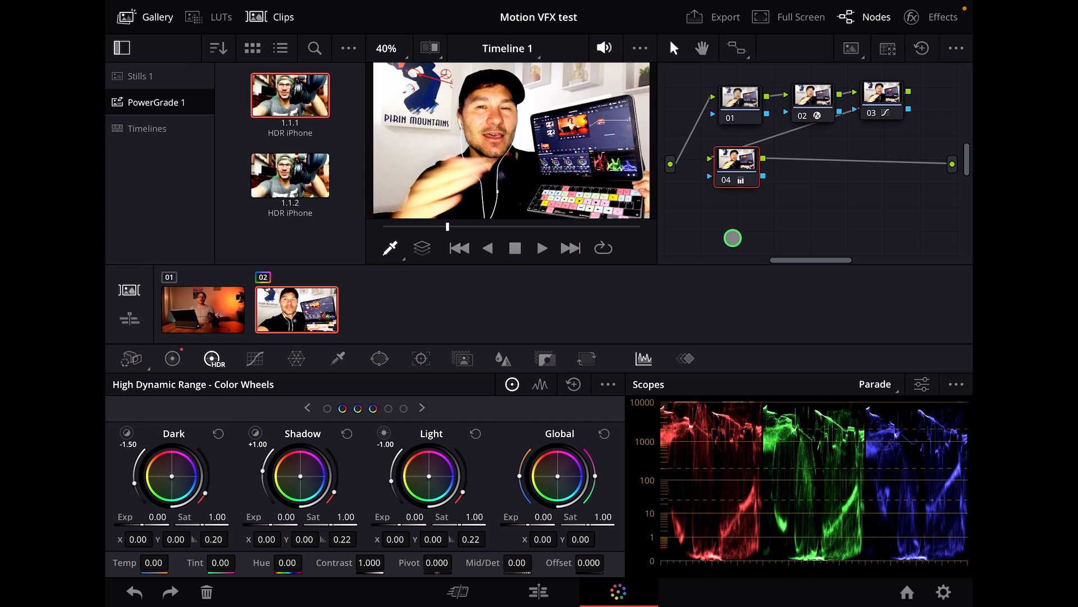
pyautogui.moveTo(298, 150)
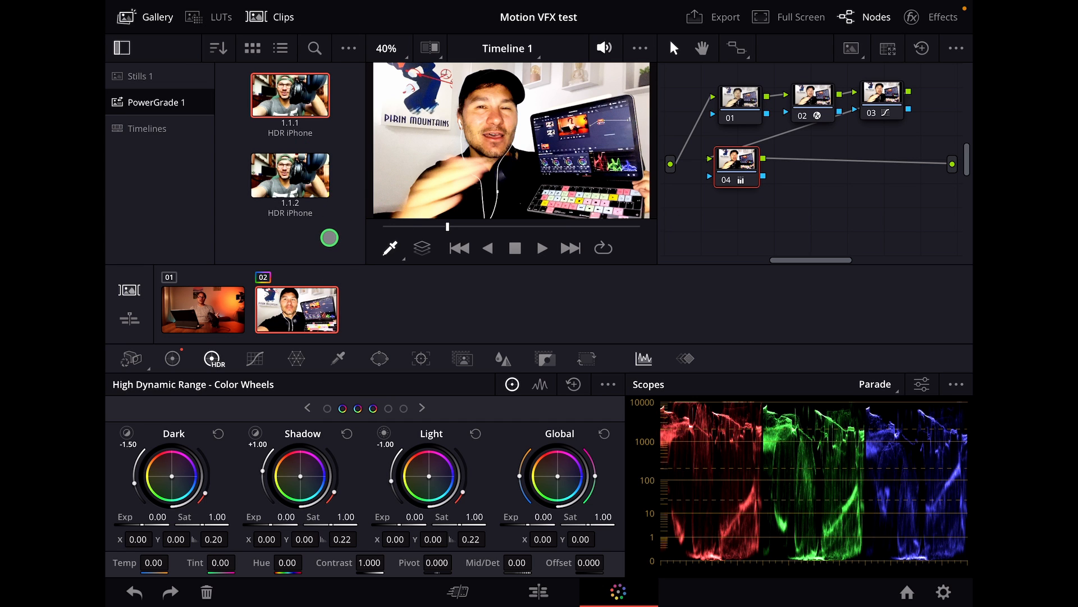
# Export still 1.1.2 as DPX to Downloads, named 'Test Export GRADE'
pyautogui.rightClick(289, 175)
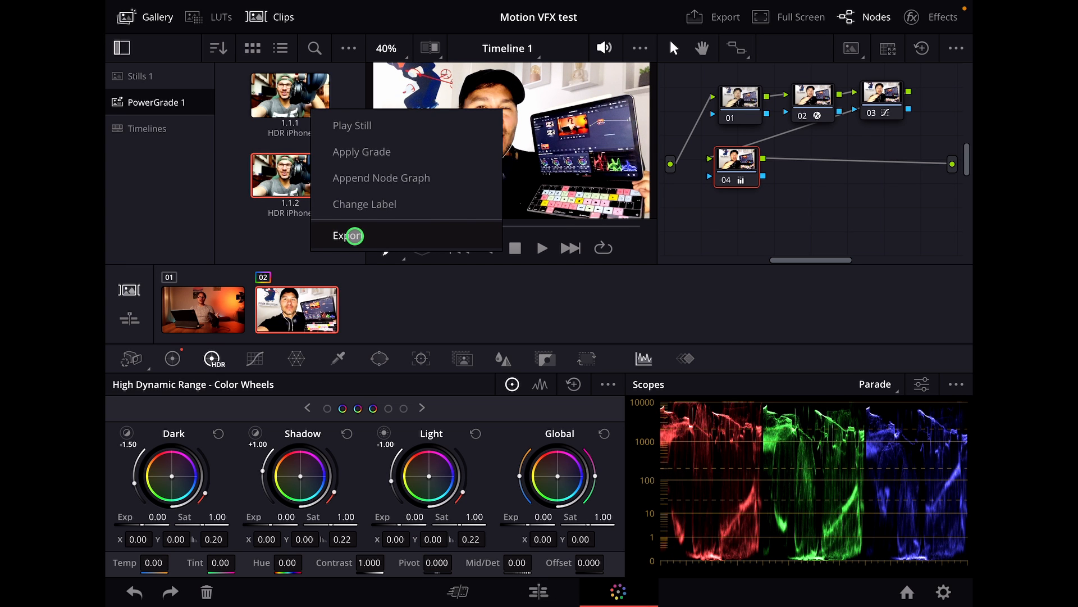
pyautogui.click(347, 235)
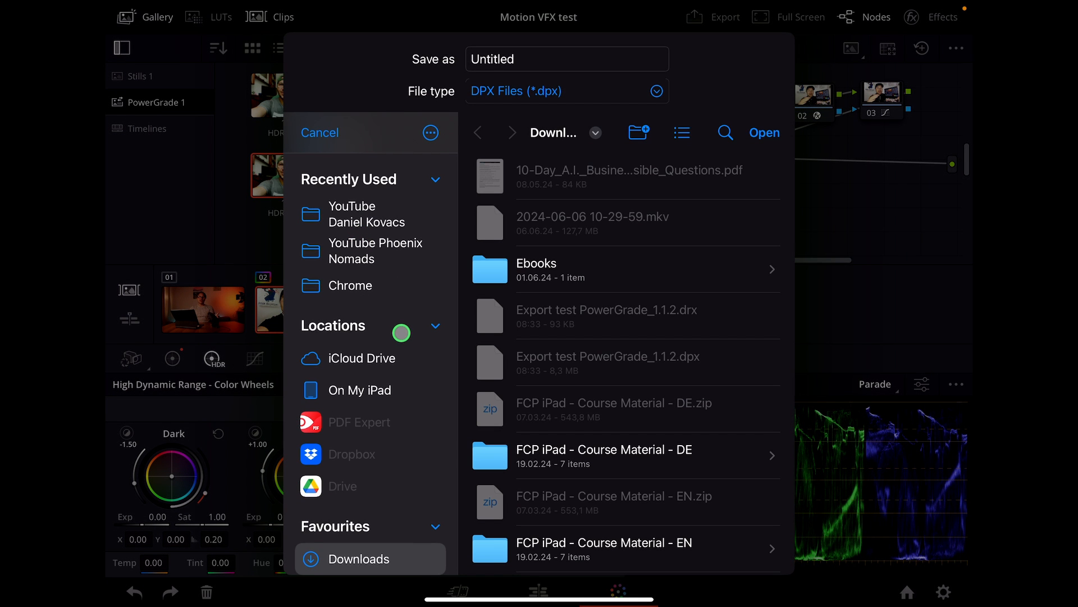
pyautogui.scroll(-3)
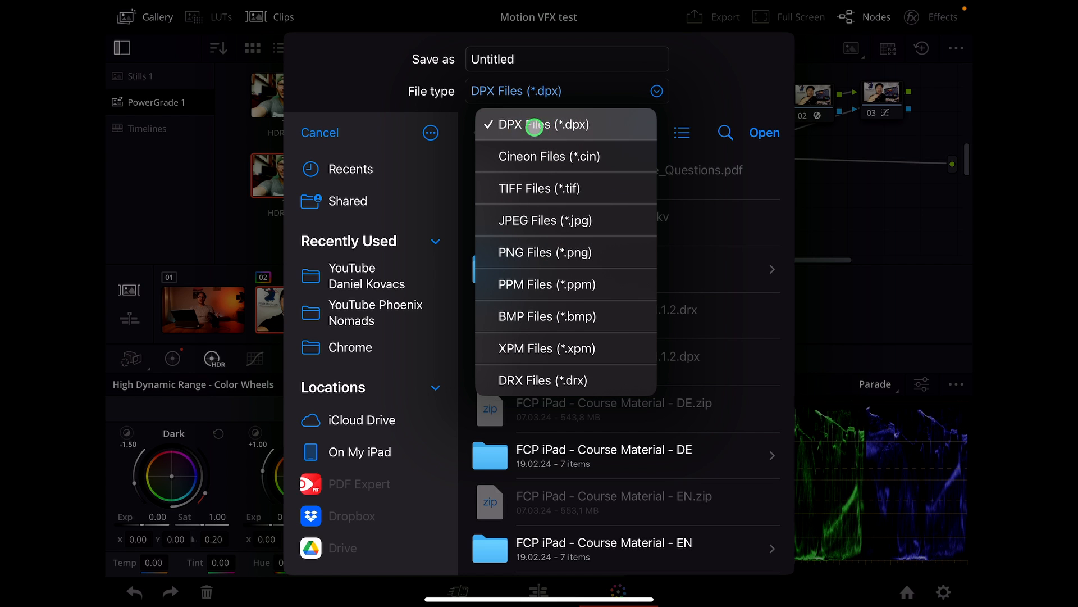
pyautogui.moveTo(533, 126)
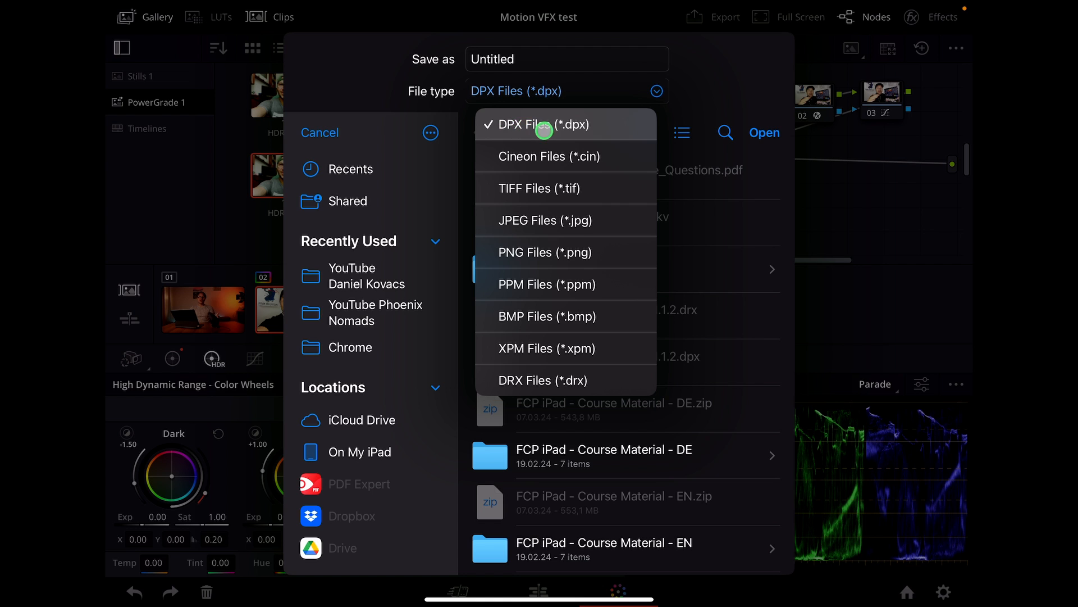
pyautogui.click(546, 124)
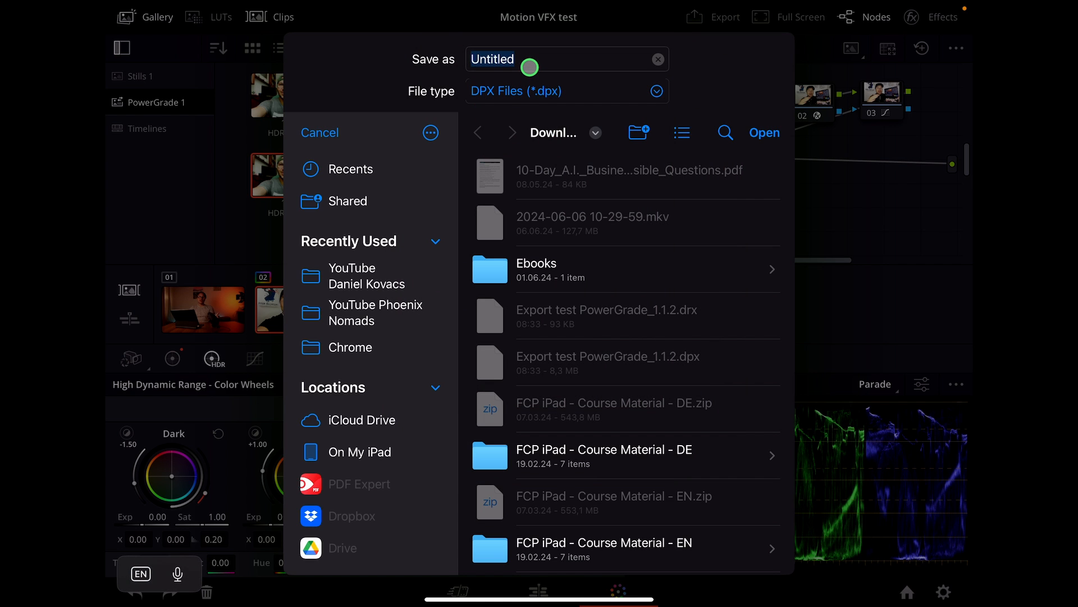
pyautogui.write('Test Export GRADE')
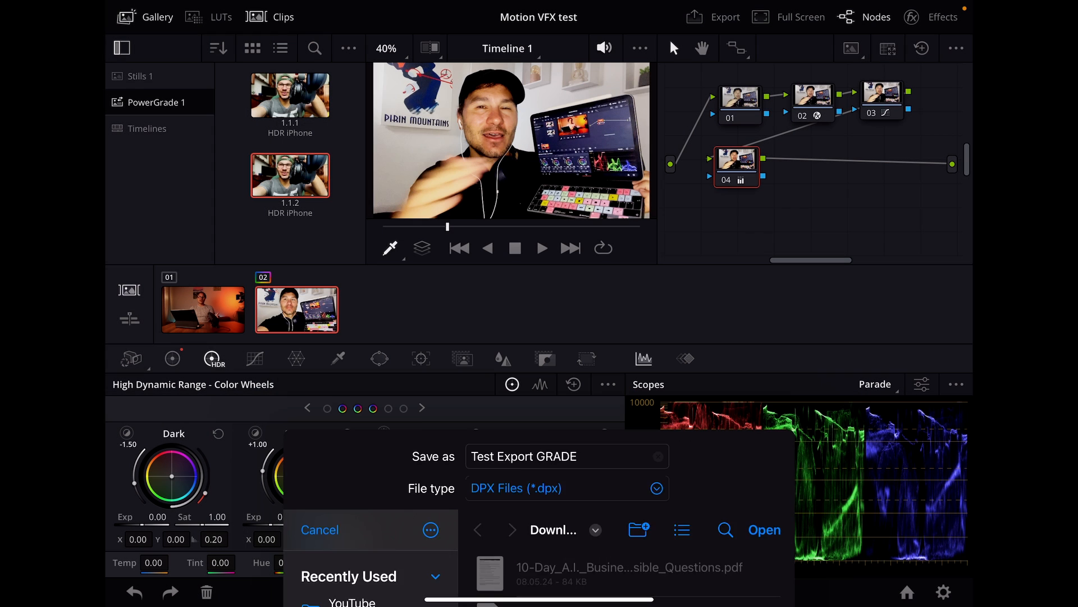
# Save the 'Test Export GRADE' DPX export to Downloads
pyautogui.click(320, 530)
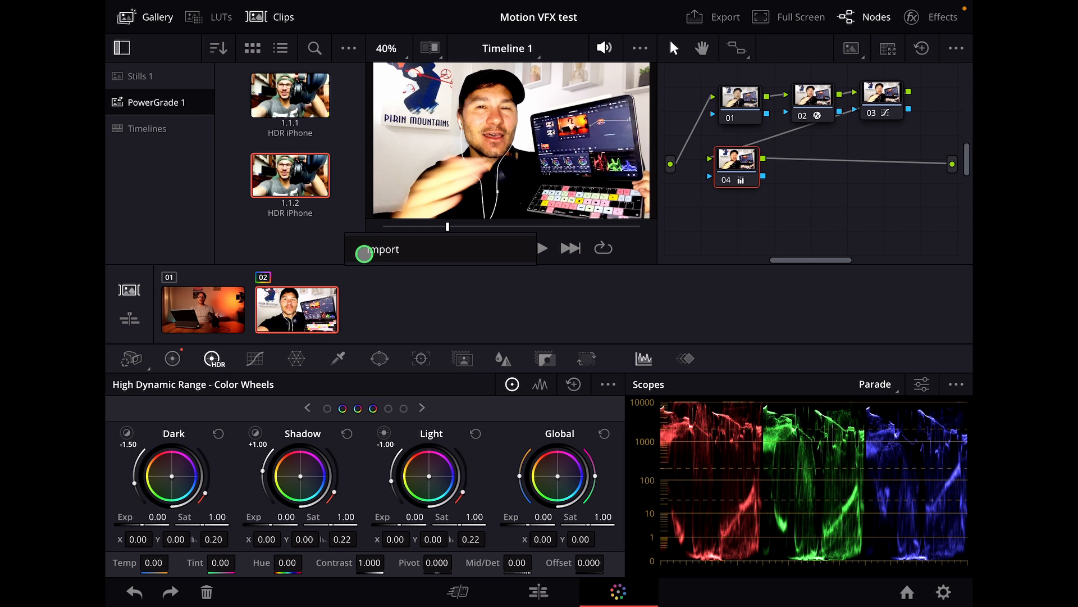
# Import Test Export GRADE_1.1.2.dpx from Downloads into the PowerGrade 1 album
pyautogui.click(380, 249)
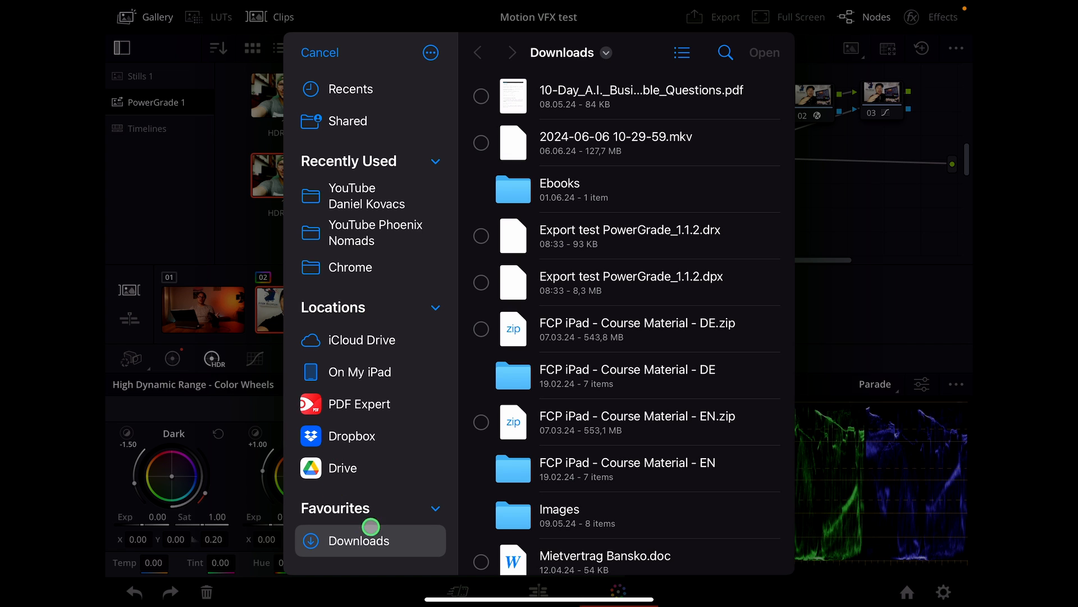
pyautogui.scroll(3)
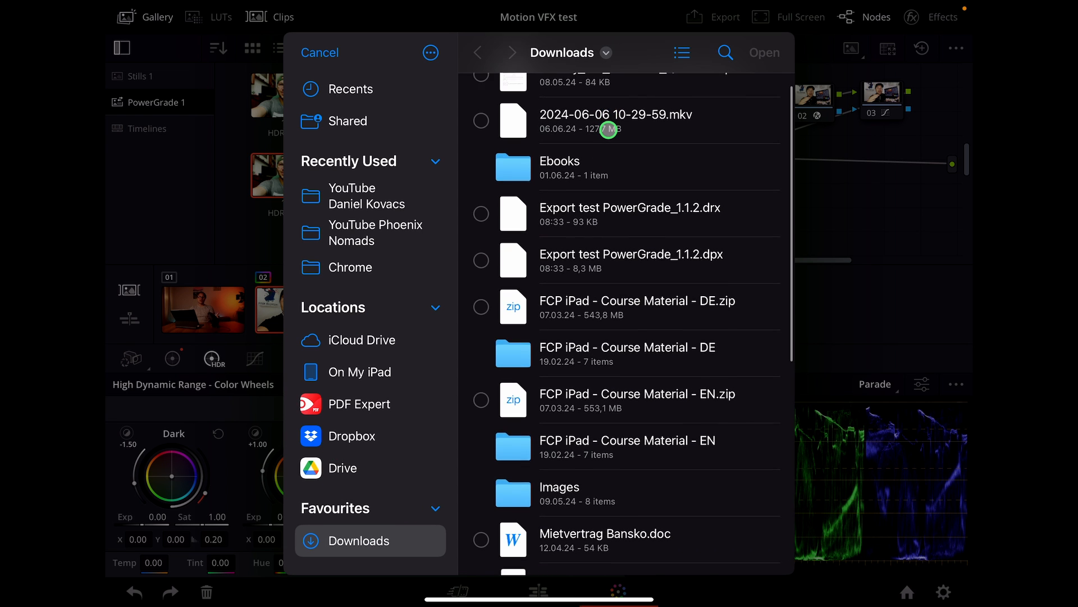
pyautogui.scroll(-3)
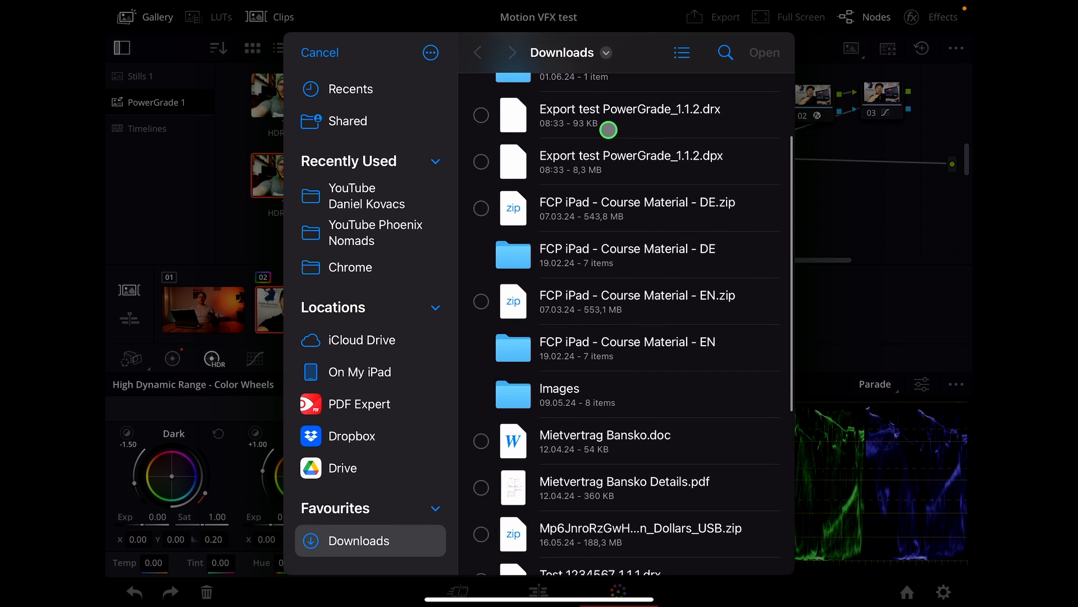
pyautogui.scroll(-3)
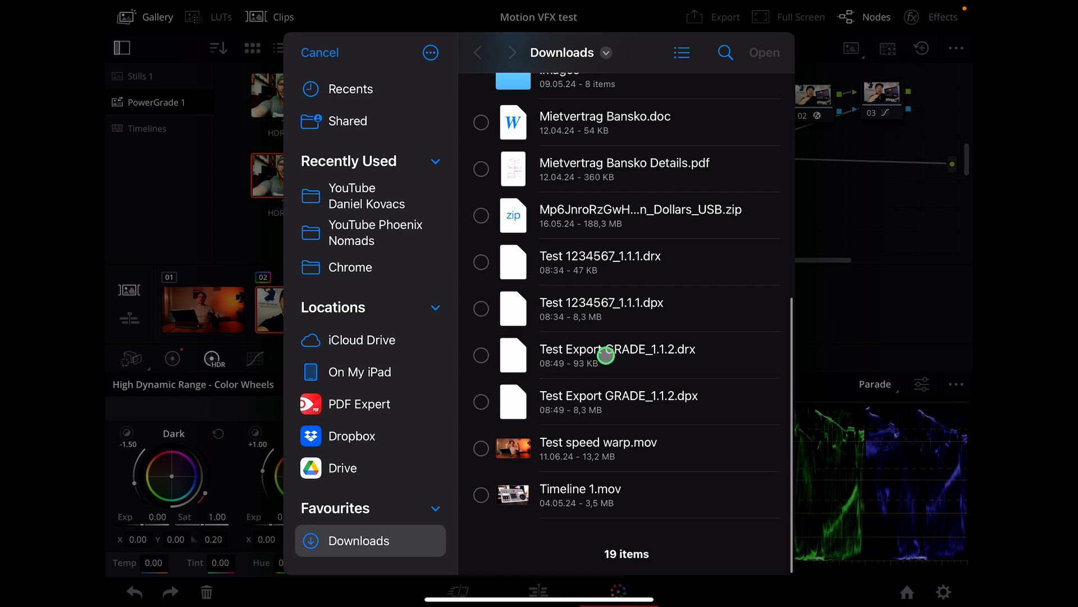
pyautogui.moveTo(588, 361)
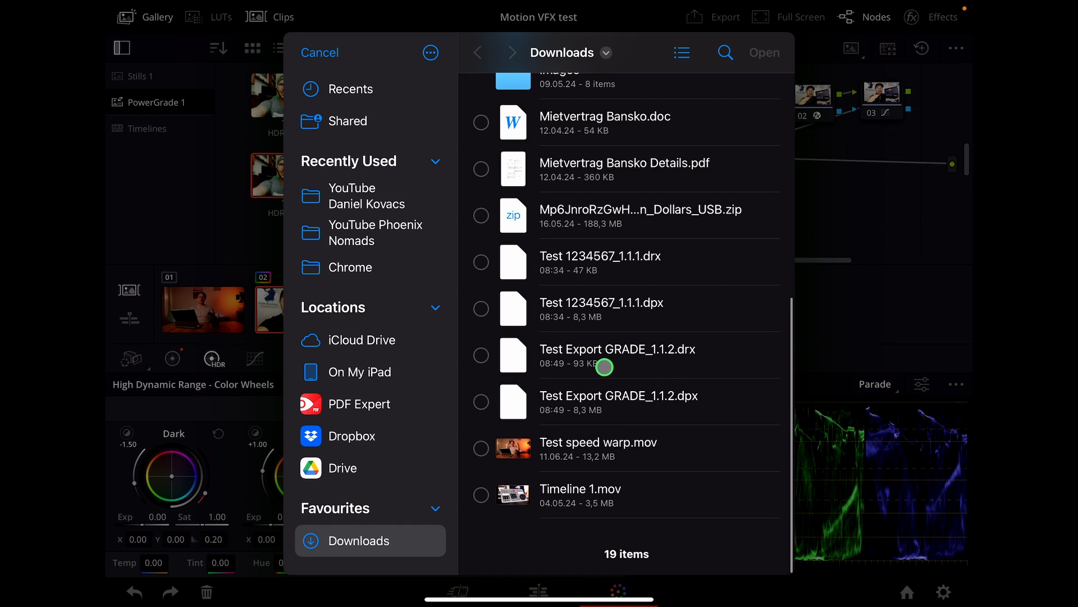
pyautogui.moveTo(580, 411)
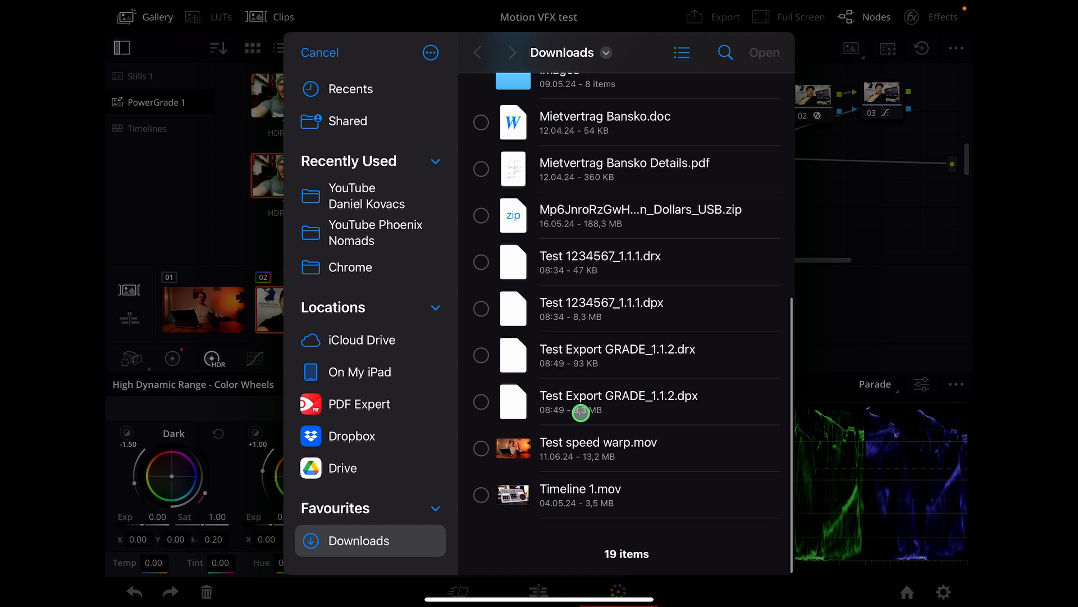
pyautogui.click(481, 402)
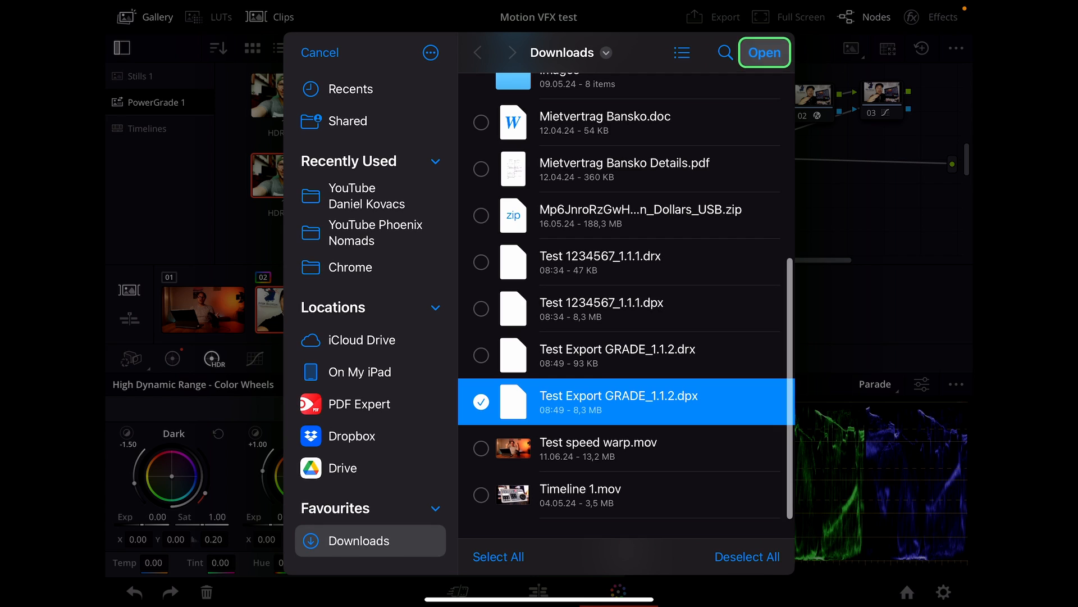
pyautogui.click(764, 52)
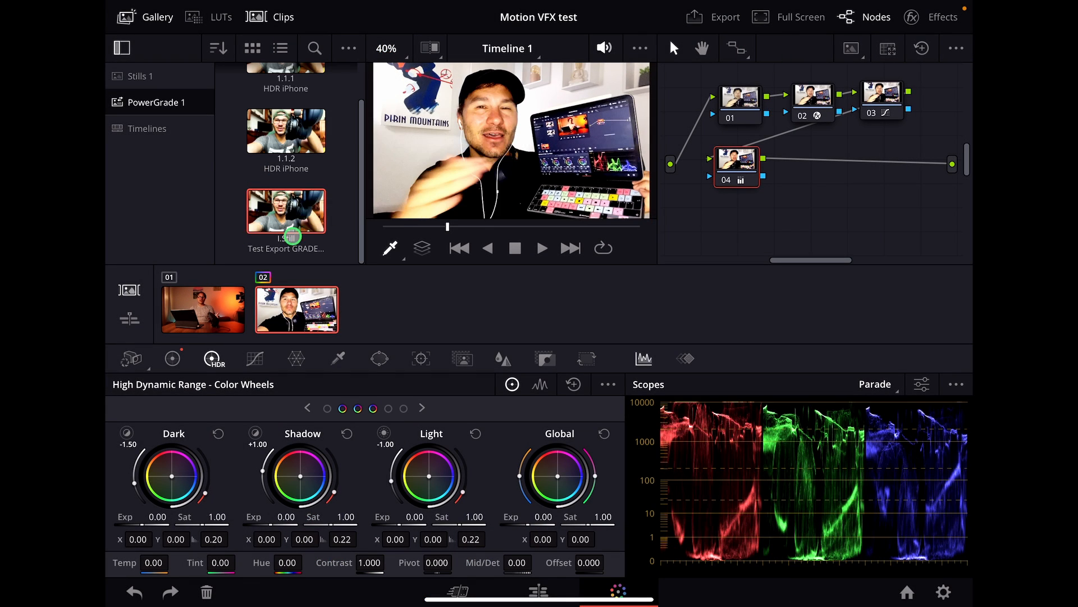